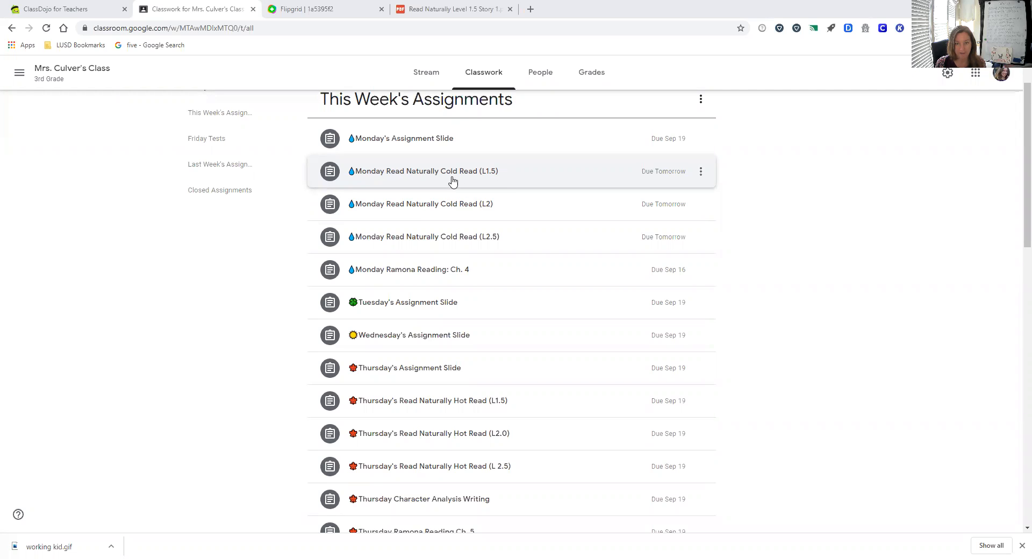
mouse_move(471, 178)
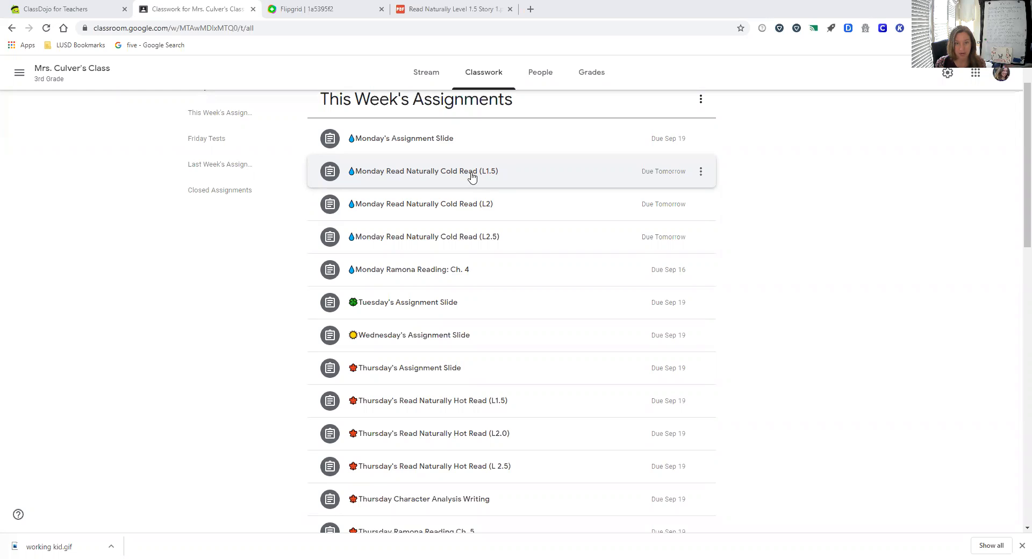
mouse_move(479, 214)
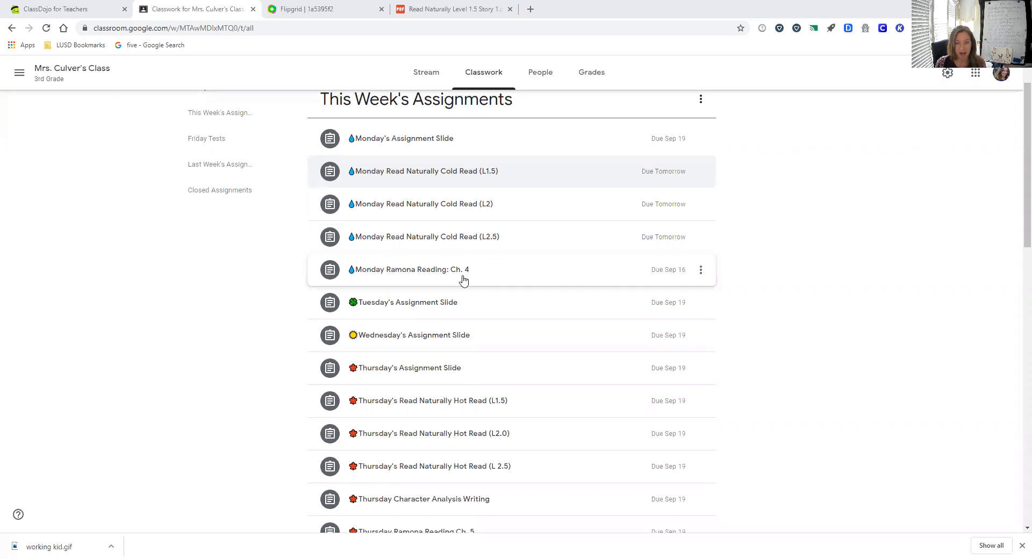
mouse_move(440, 278)
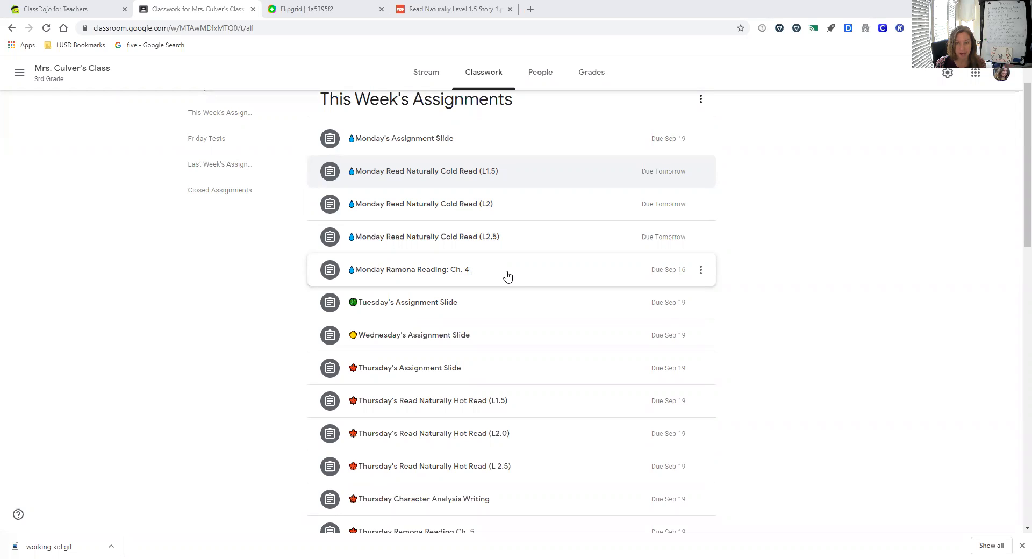
mouse_move(493, 171)
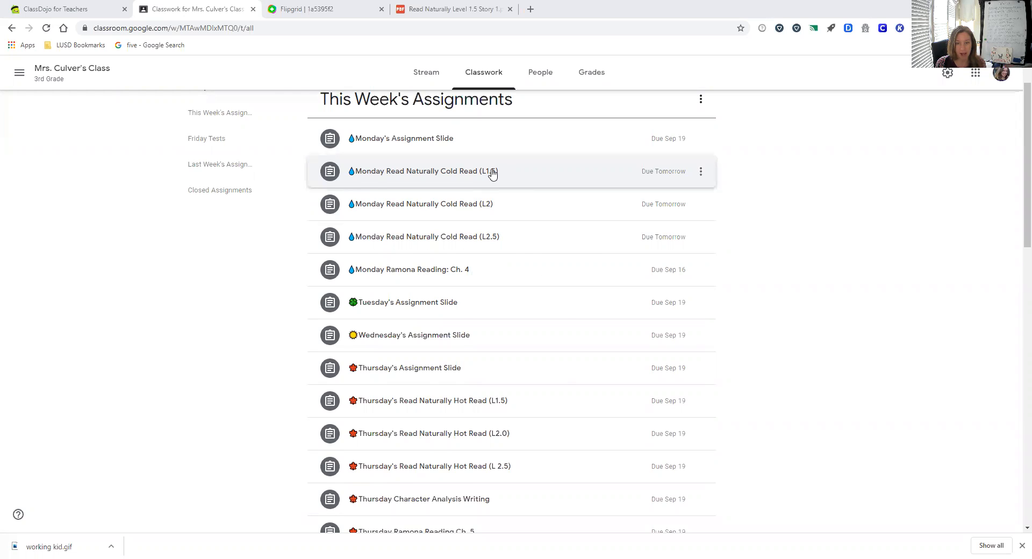
Expand the Monday Read Naturally Cold Read (L1.5) assignment and open its Flipgrid topic
click(423, 171)
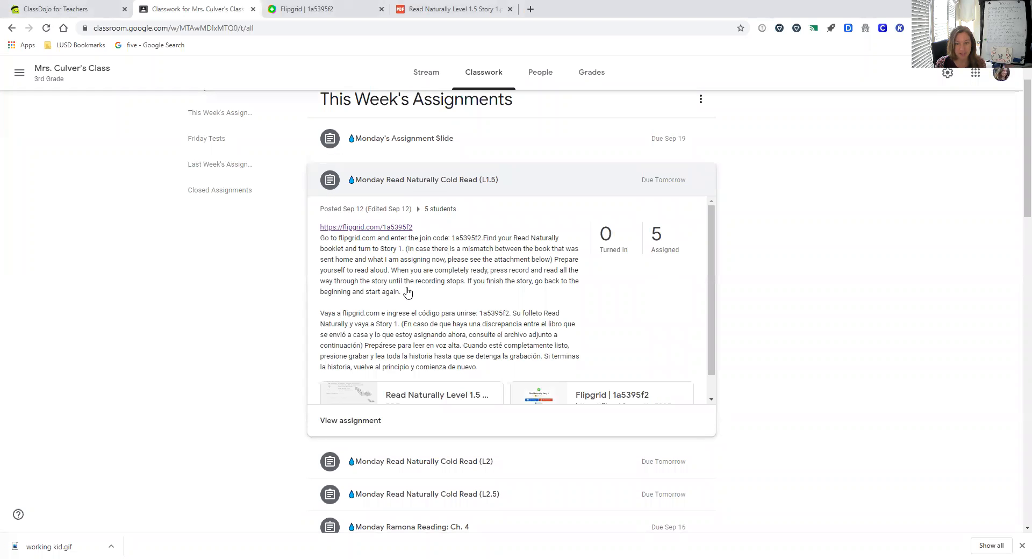
scroll(down, 3)
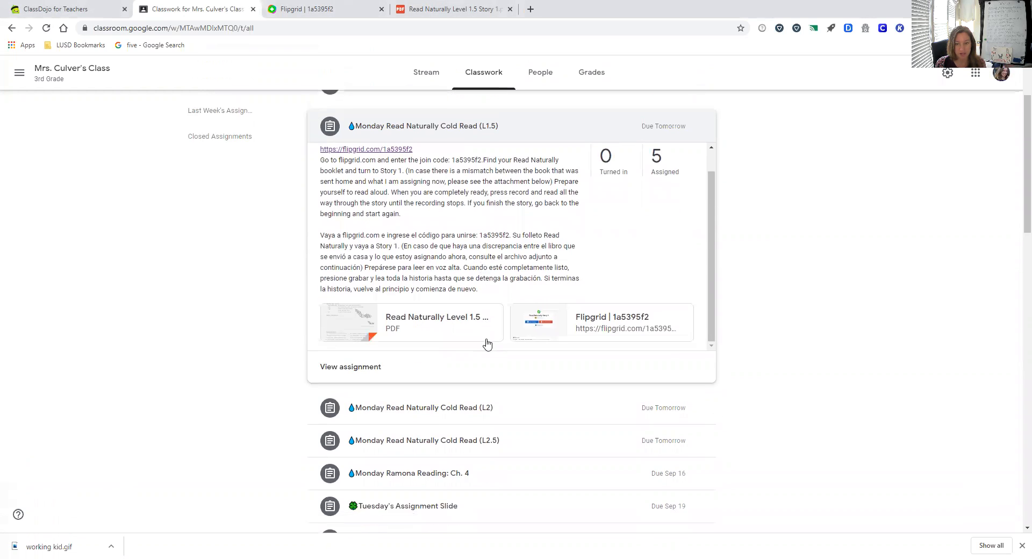
mouse_move(499, 328)
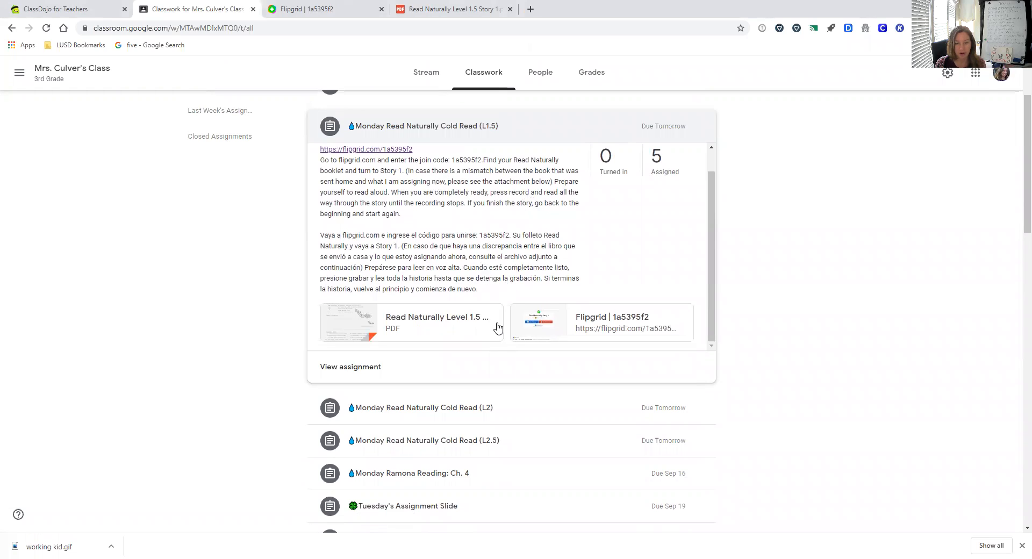
mouse_move(599, 329)
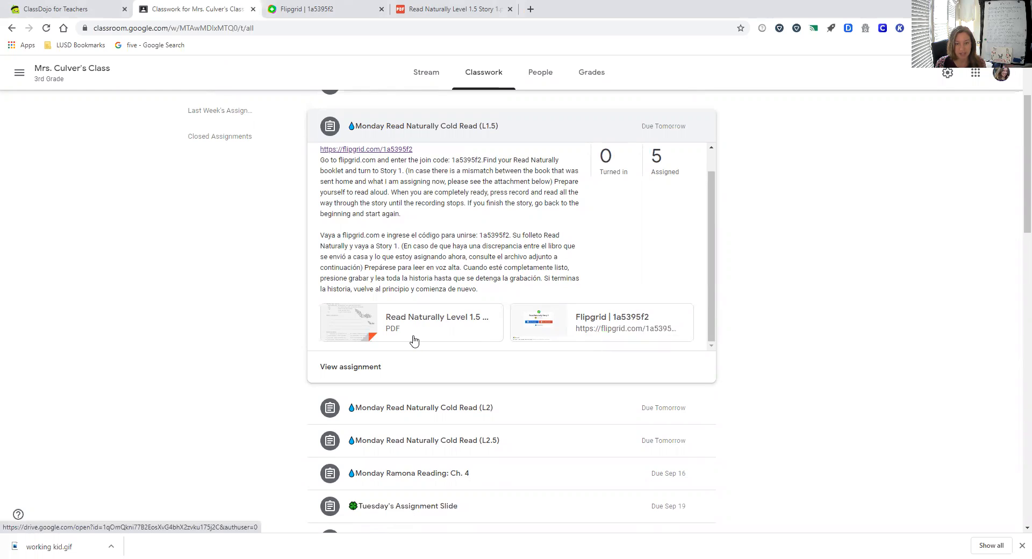
mouse_move(448, 323)
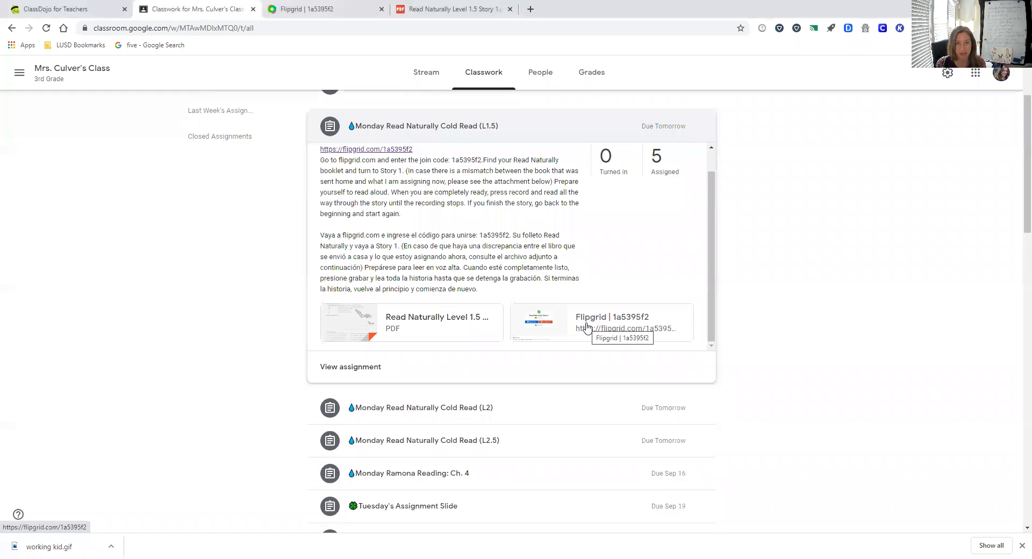
click(603, 323)
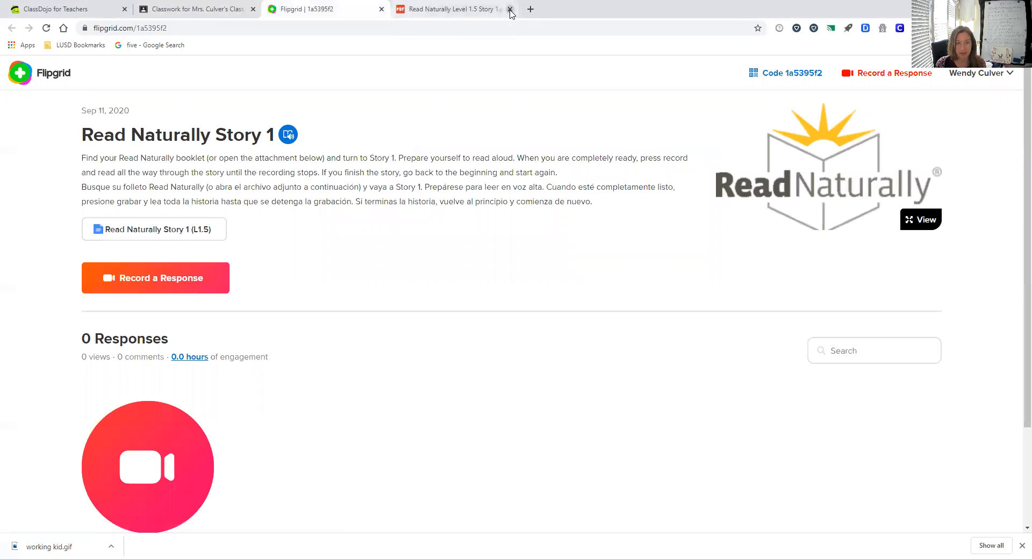
Close the old PDF and scroll through the Mammals story's key words and text
click(511, 10)
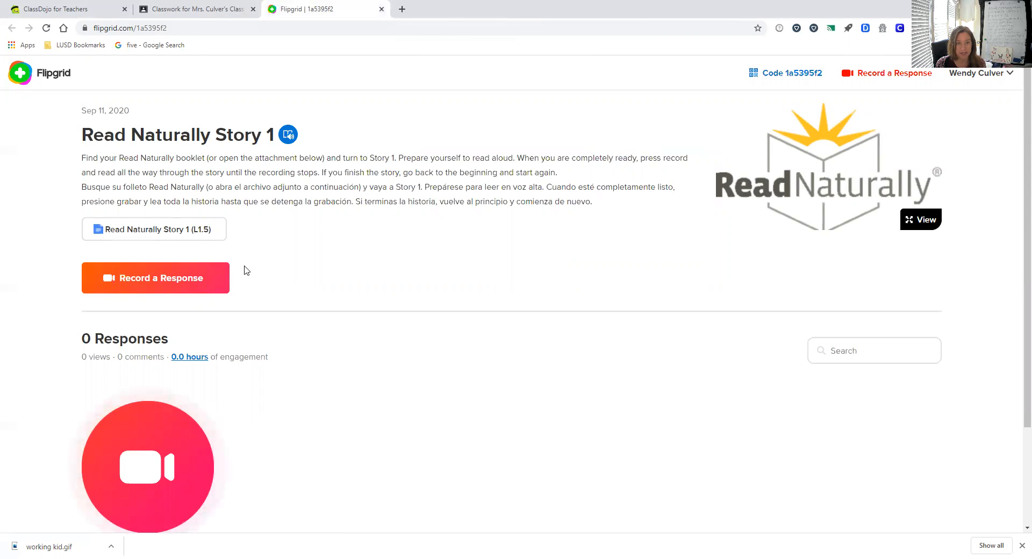
scroll(down, 3)
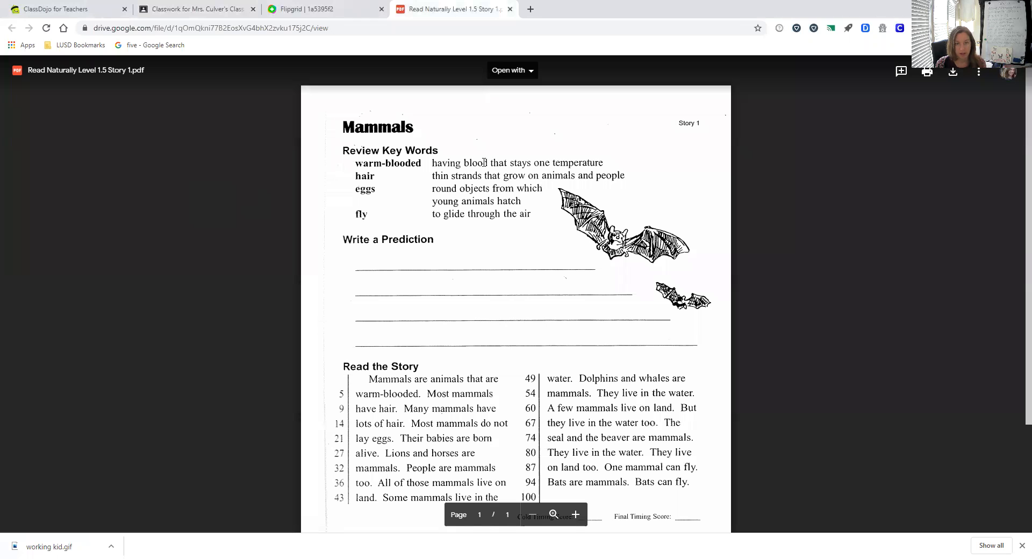
scroll(down, 3)
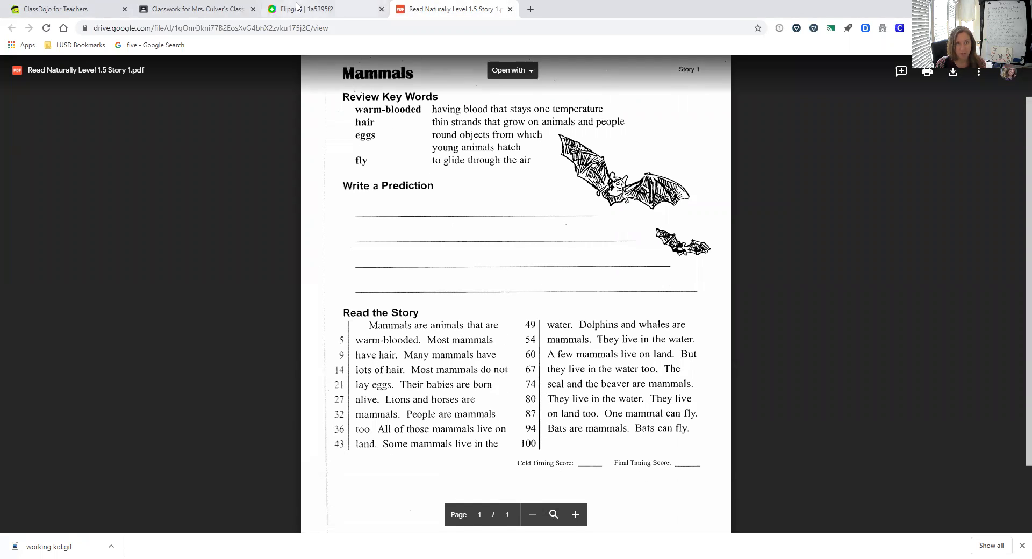
Back on the Read Naturally Story 1 topic, start recording a response
click(325, 9)
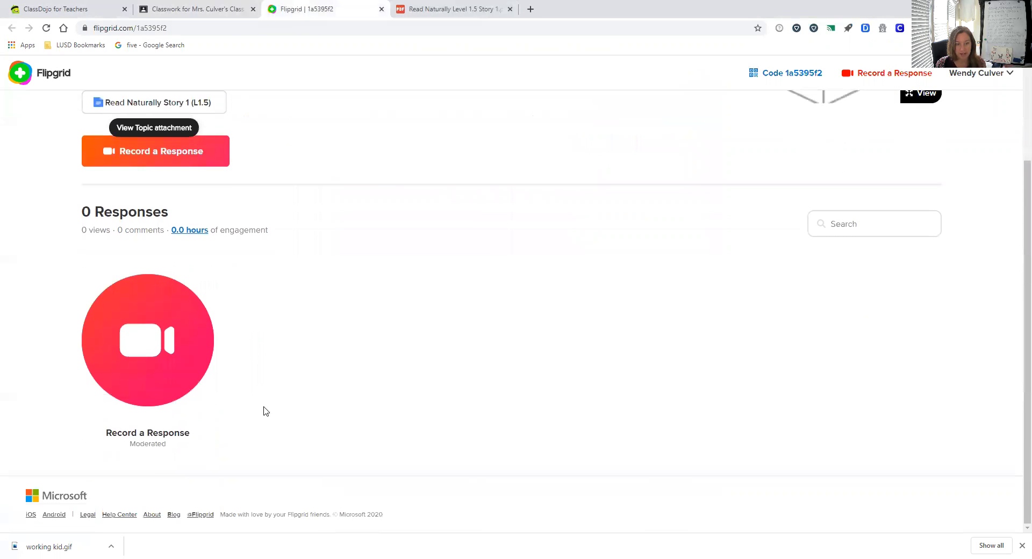
click(147, 340)
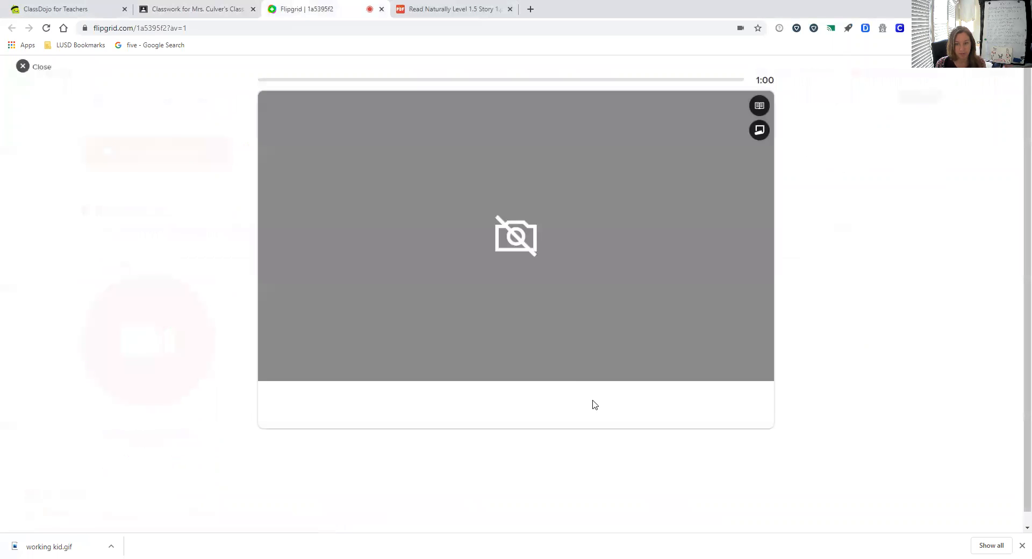
mouse_move(593, 407)
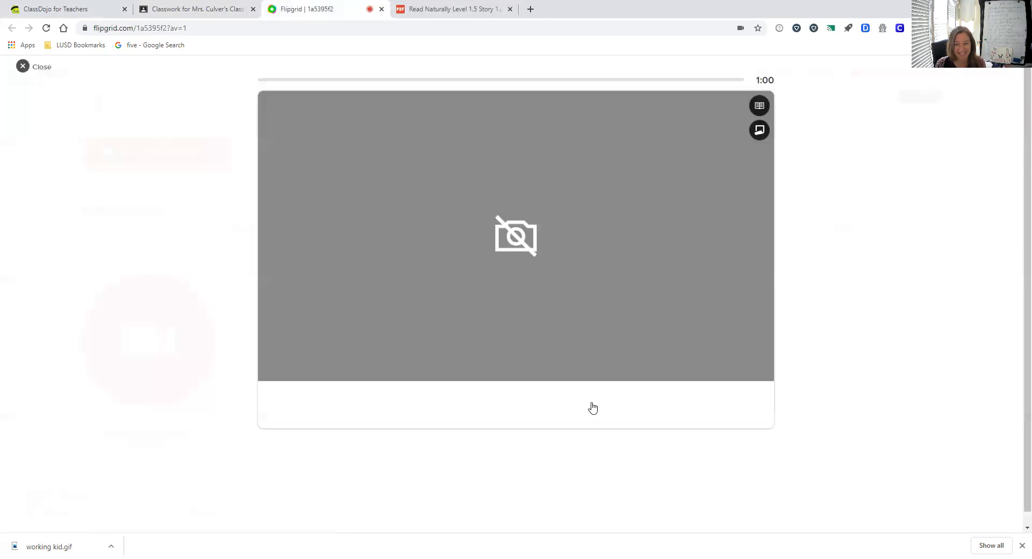
View the Camera and Mic Help, then close the recorder
click(592, 407)
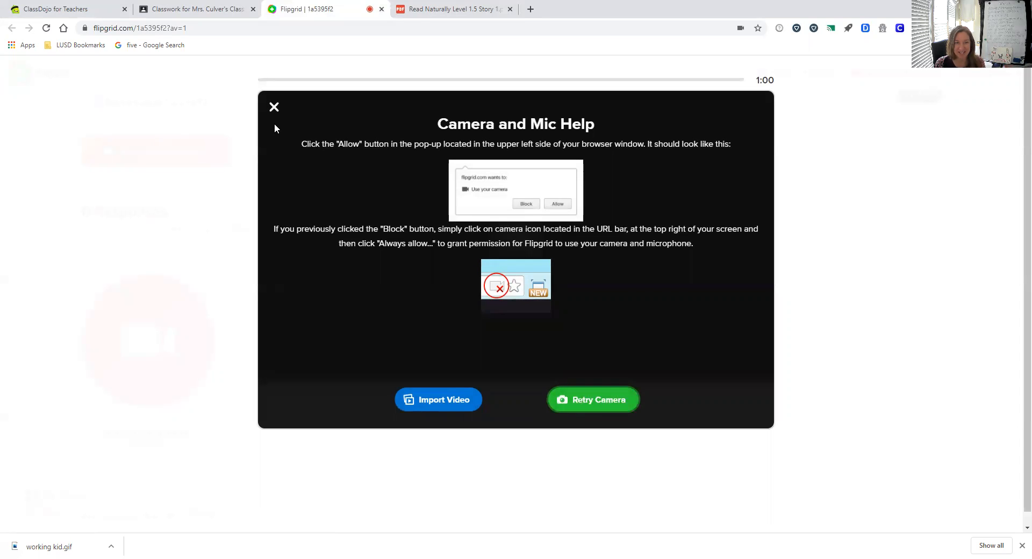
click(274, 107)
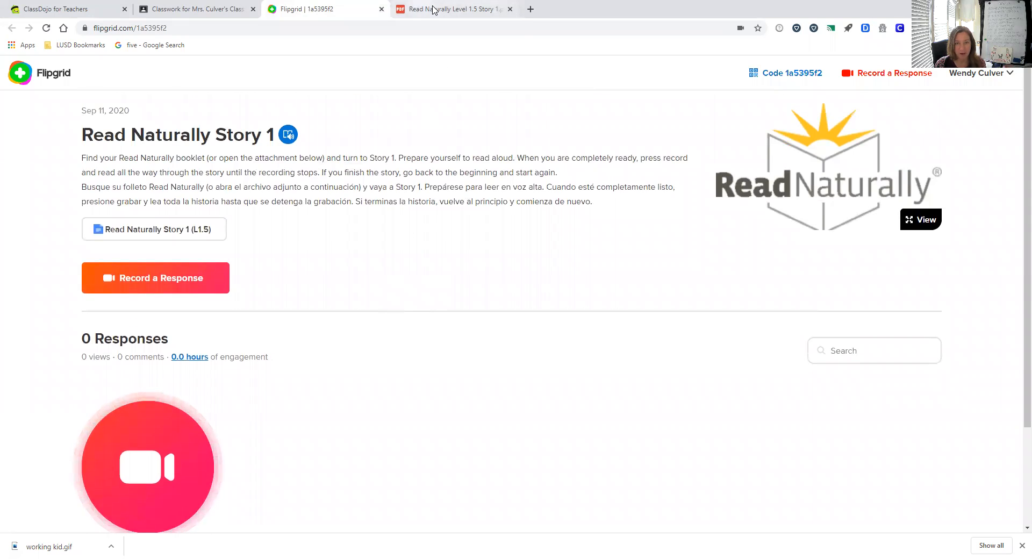
mouse_move(453, 9)
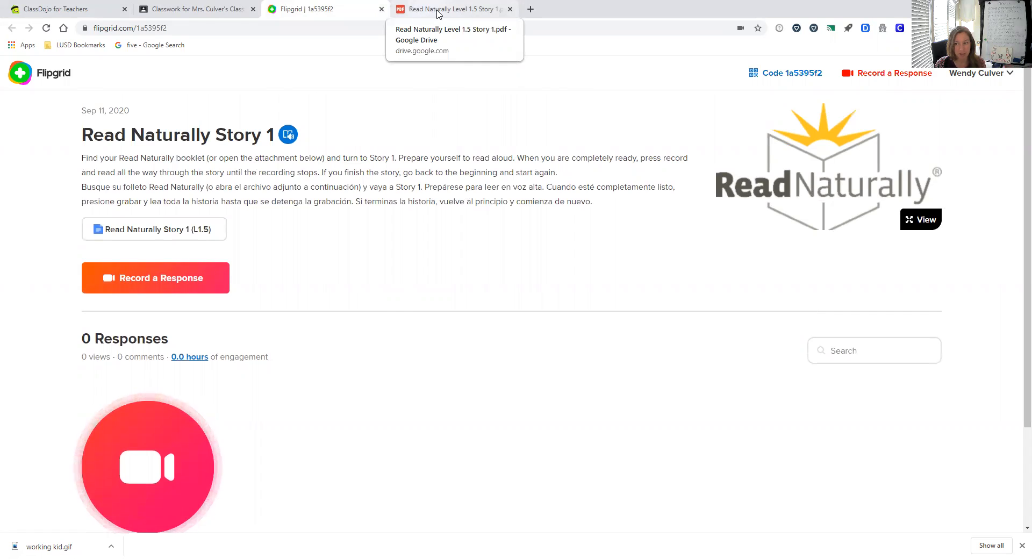
Switch to the Read Naturally Level 1.5 Story 1.pdf tab
click(454, 9)
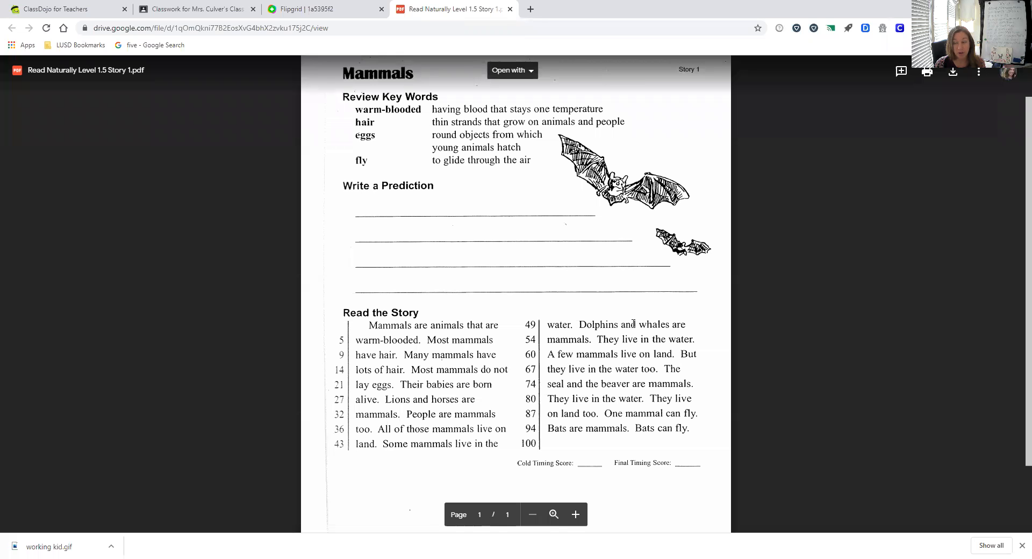